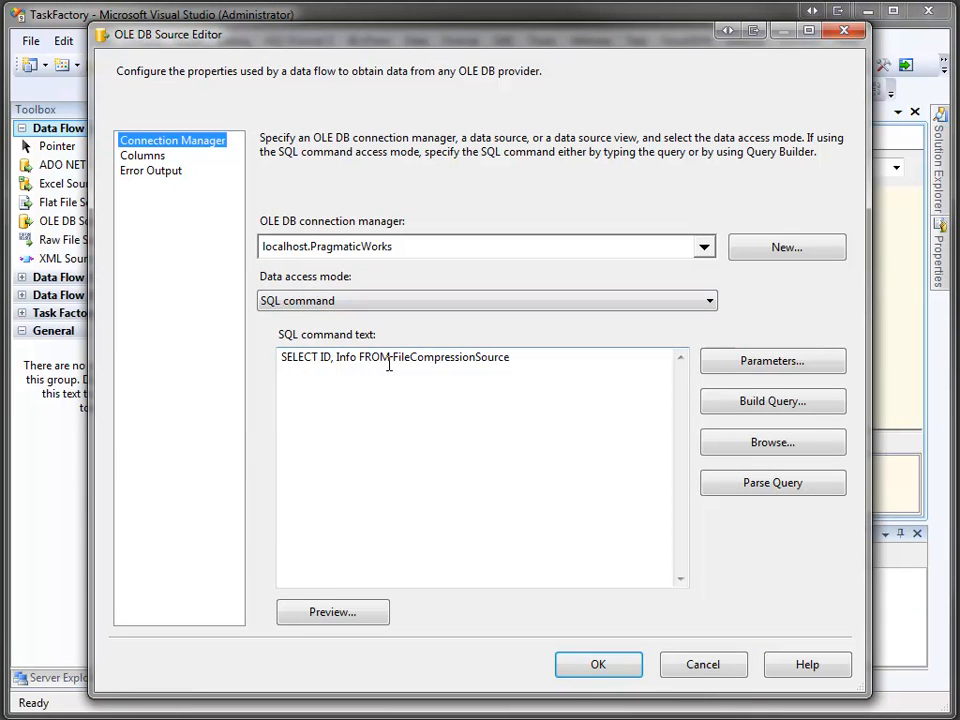
Read ID and Info from FileCompressionSource through a SQL command in the OLE DB source
{"action": "left_click", "coordinate": [598, 664]}
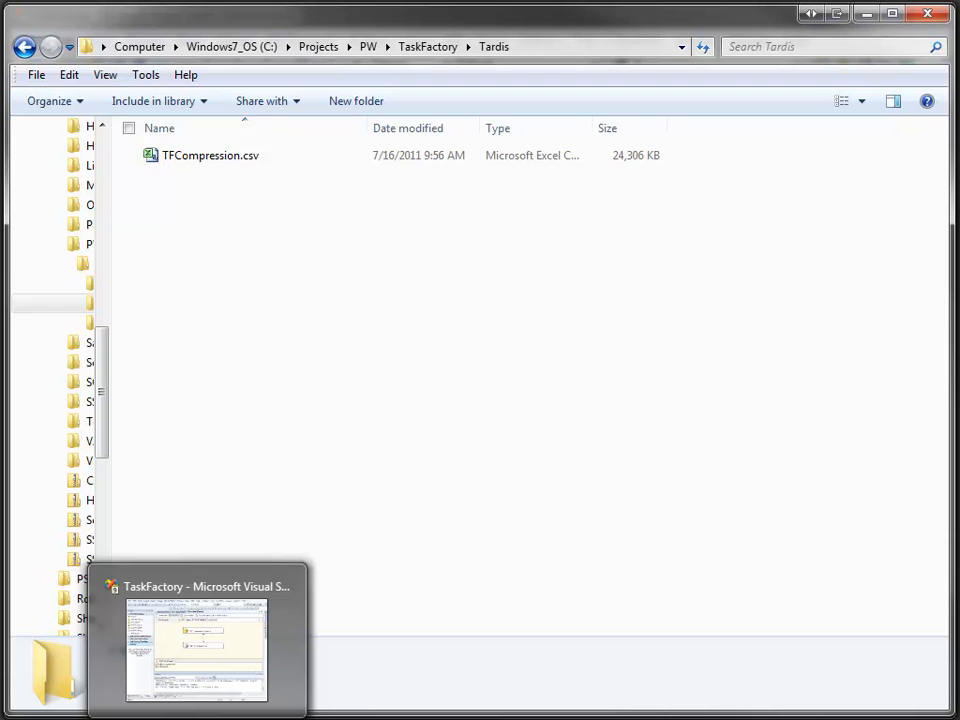
{"action": "left_click", "coordinate": [196, 650]}
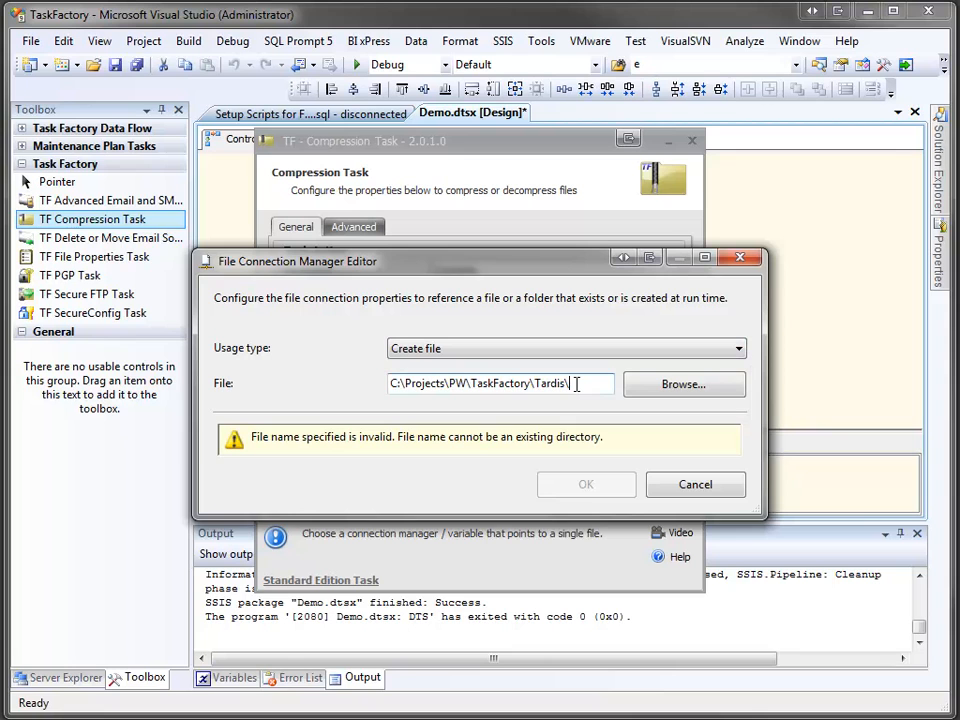
Name the compressed output file 'OutputFrom' in the Tardis folder connection
{"action": "type", "text": "OutputFrom"}
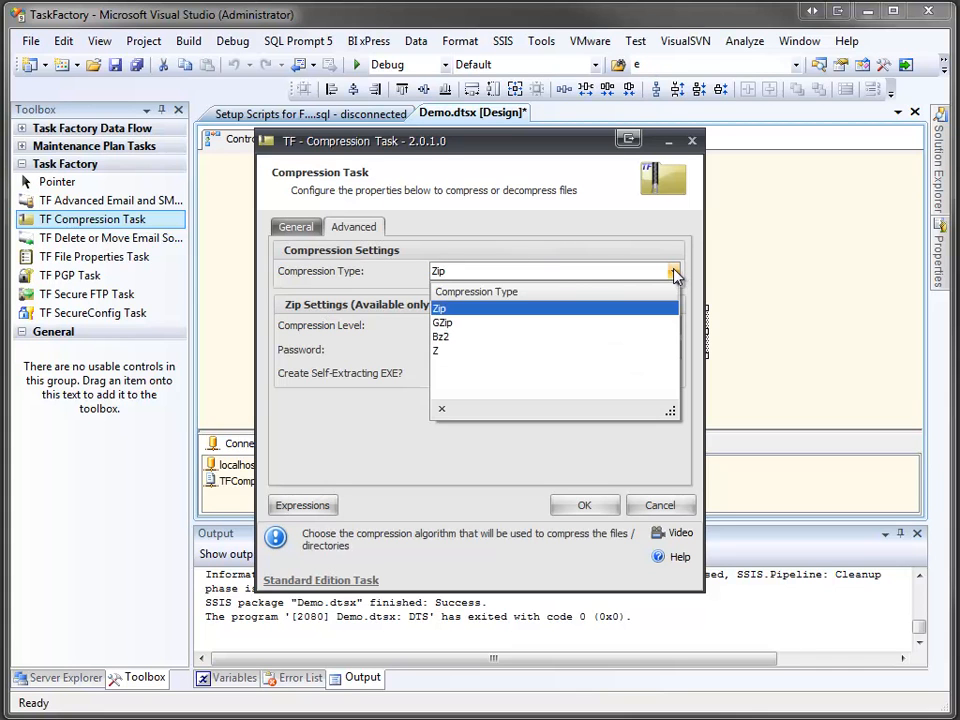
Keep Zip as the compression type with Maximum compression level
{"action": "left_click", "coordinate": [438, 308]}
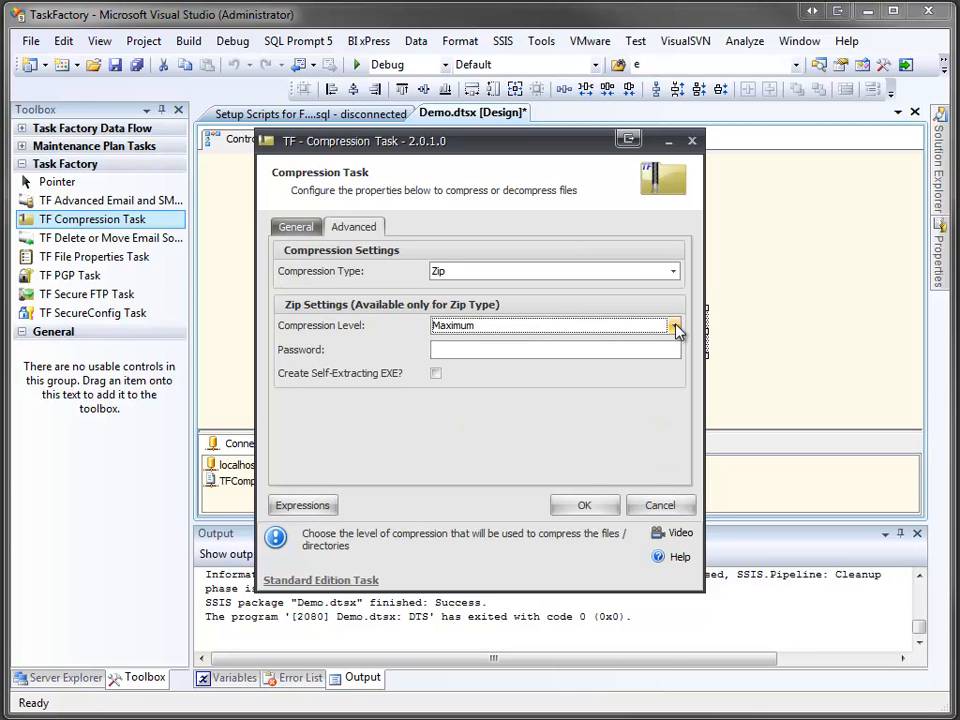